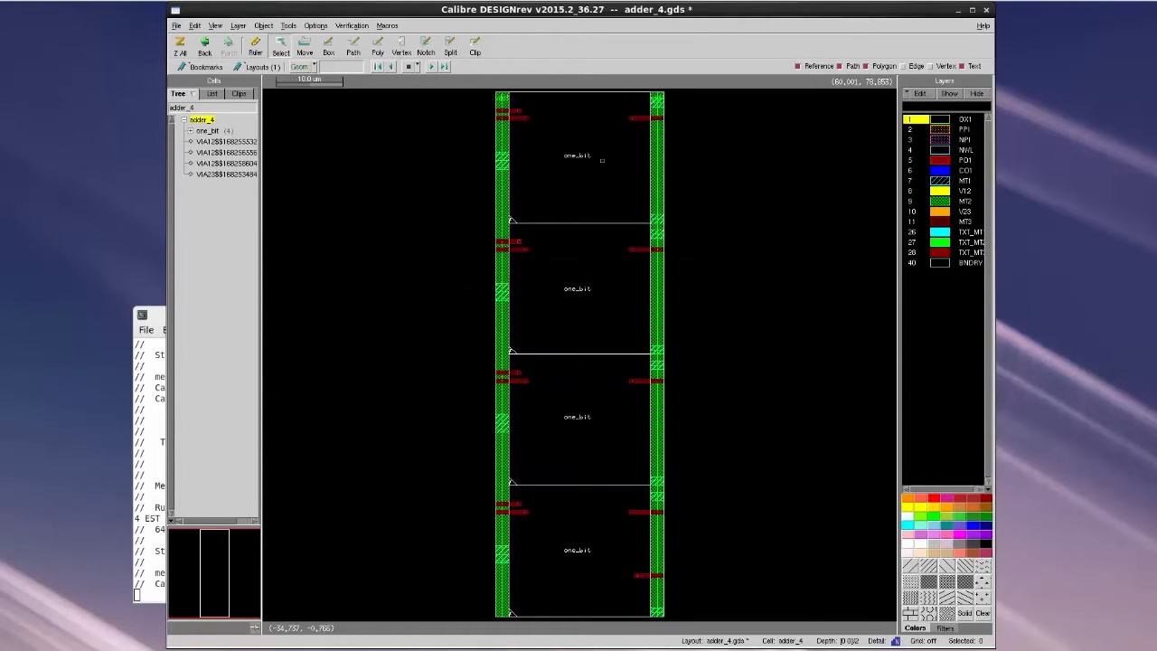
# Launch Calibre Interactive PEX from DESIGNrev's Verification menu for the adder_4 layout.
pyautogui.click(351, 25)
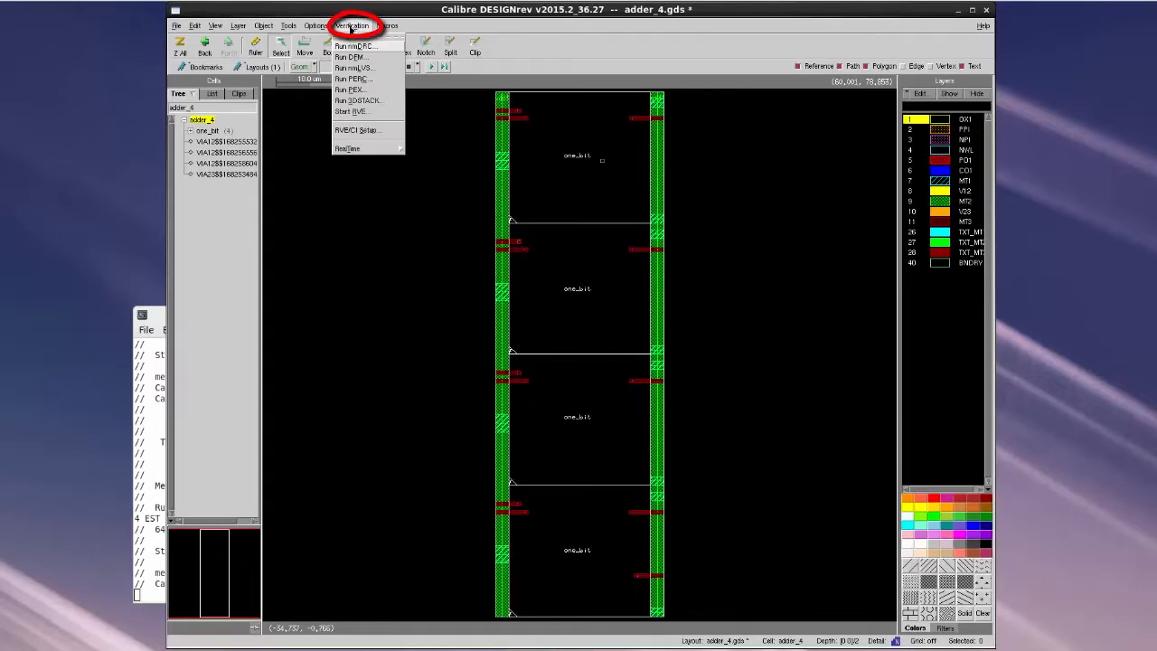
pyautogui.moveTo(350, 90)
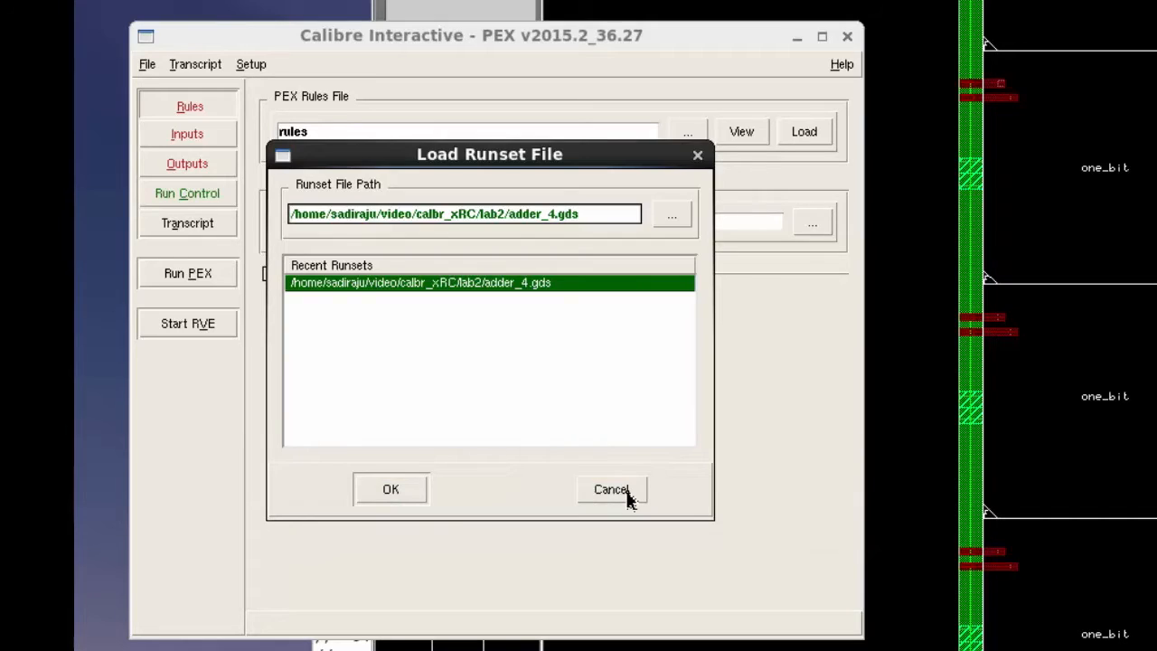
# Cancel the Load Runset File prompt so PEX opens without a runset.
pyautogui.click(611, 488)
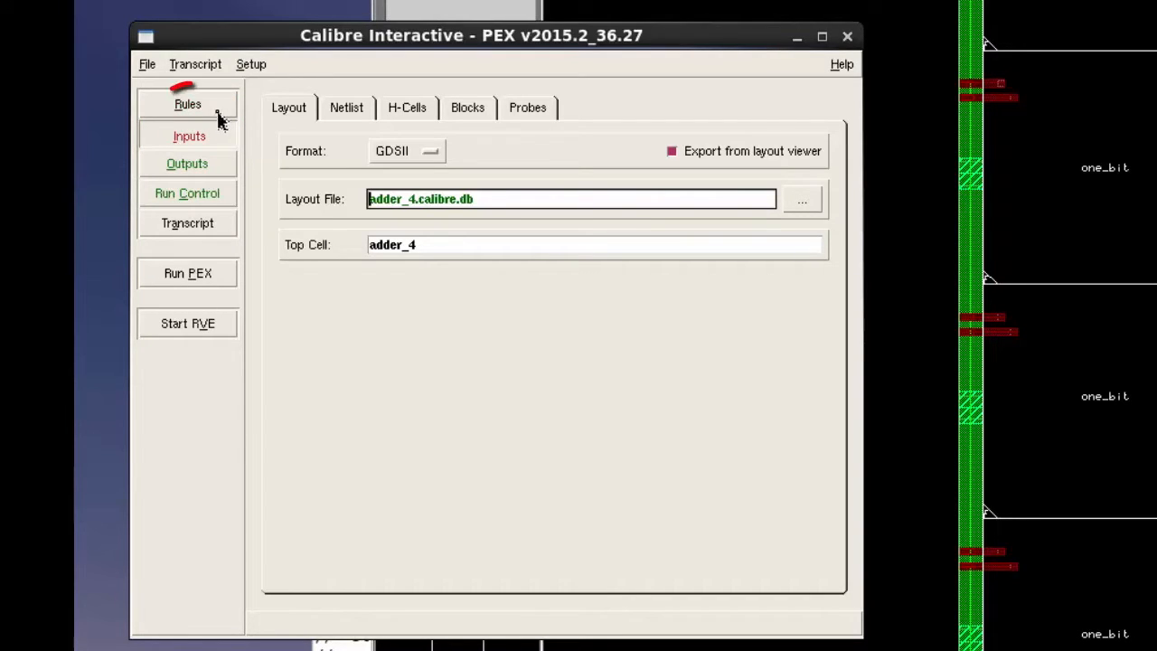
# Set the PEX rules file to pex.rule in the lab2 directory.
pyautogui.click(188, 103)
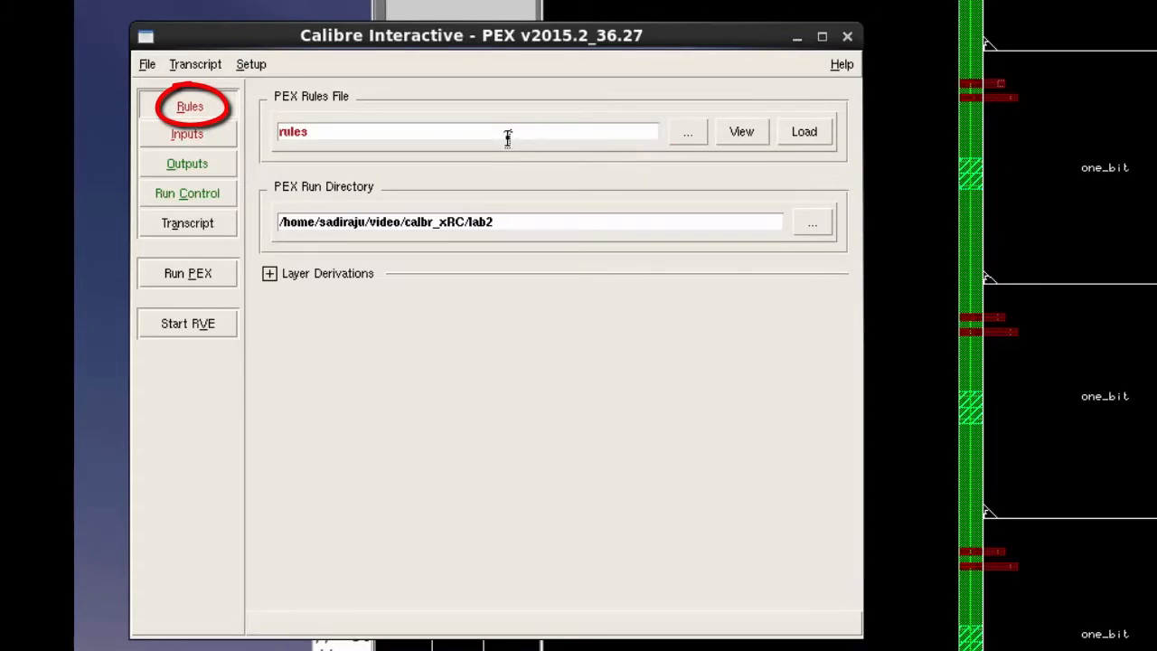
pyautogui.click(687, 130)
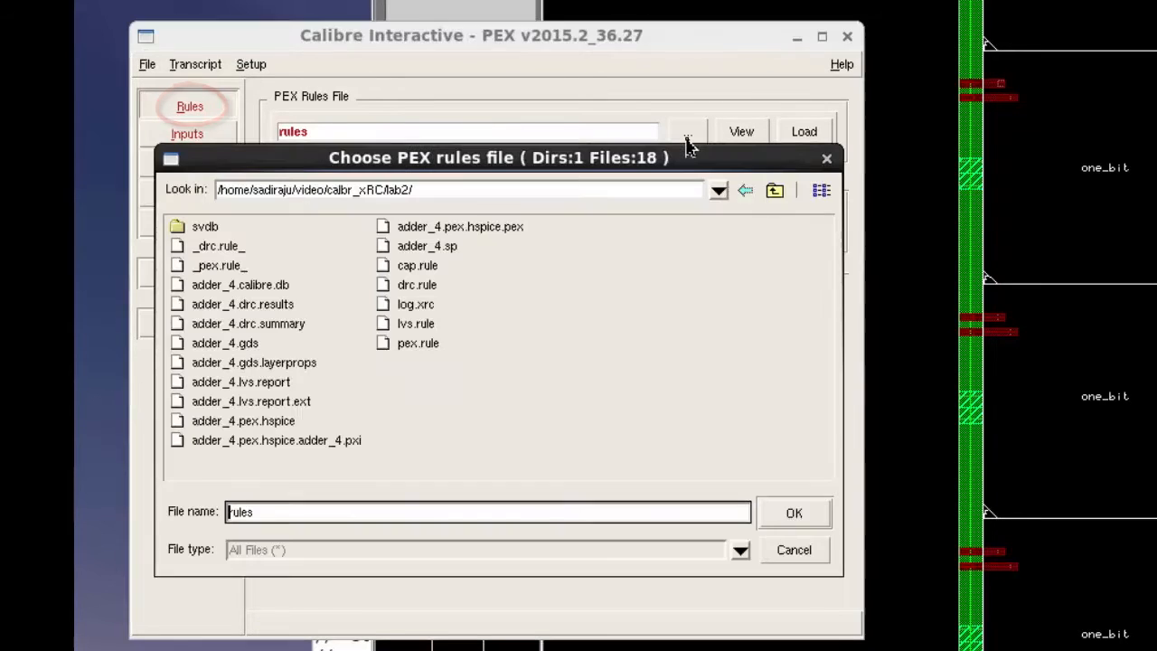
pyautogui.moveTo(424, 351)
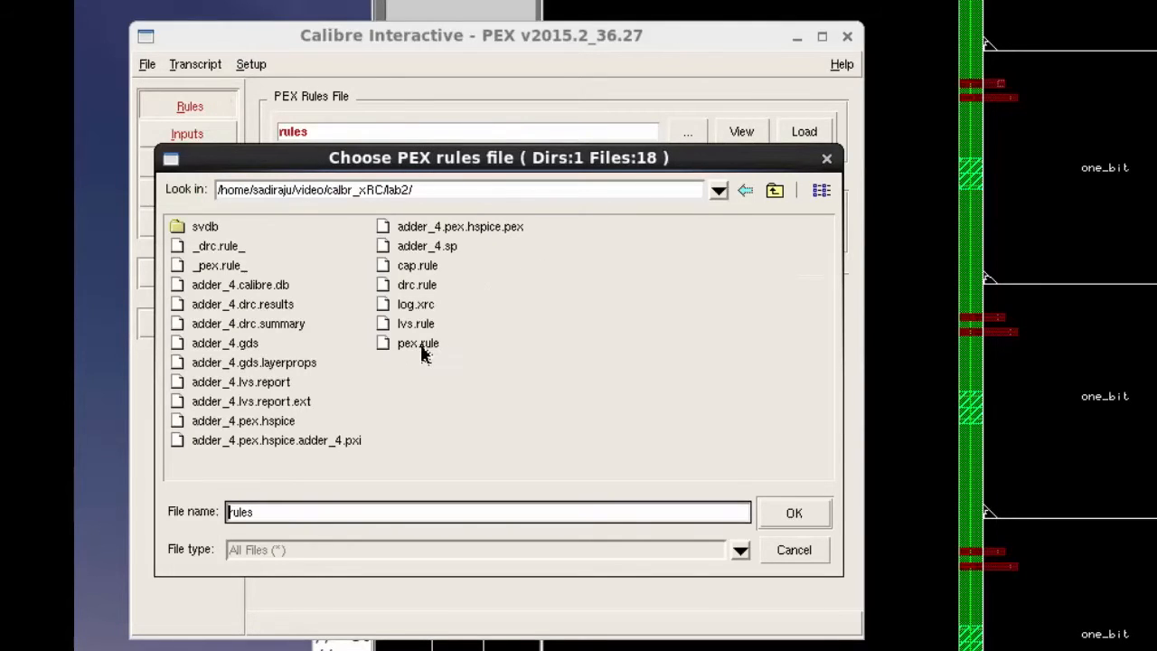
pyautogui.click(792, 514)
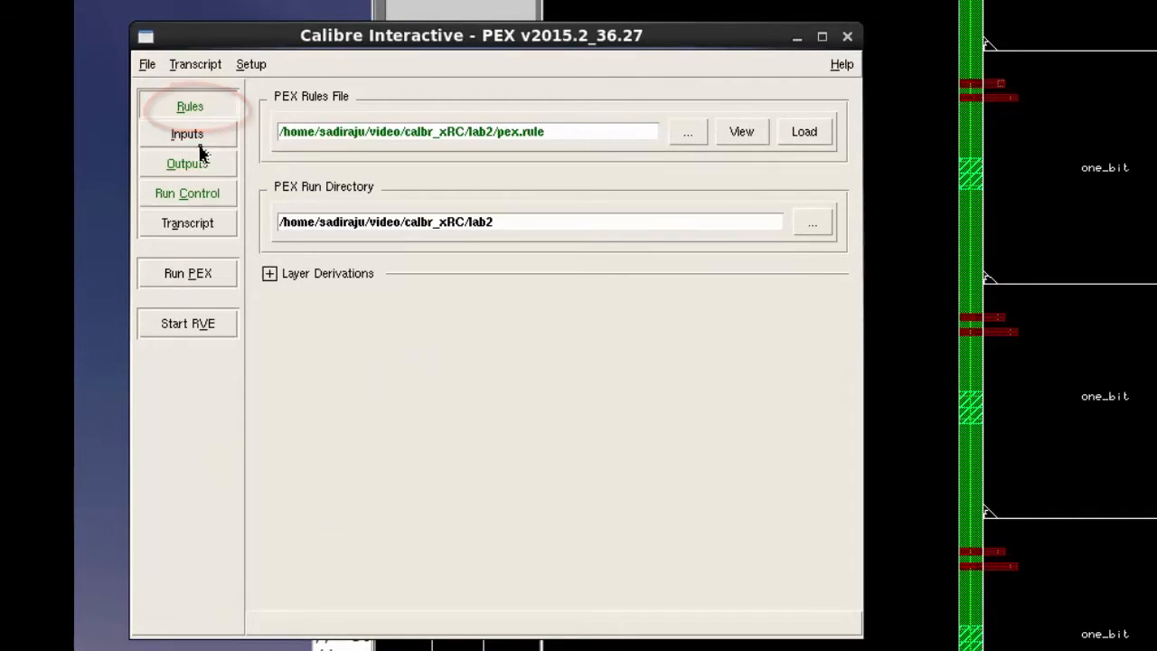
# Disable Export from layout viewer and use adder_4.gds as the layout file.
pyautogui.click(188, 135)
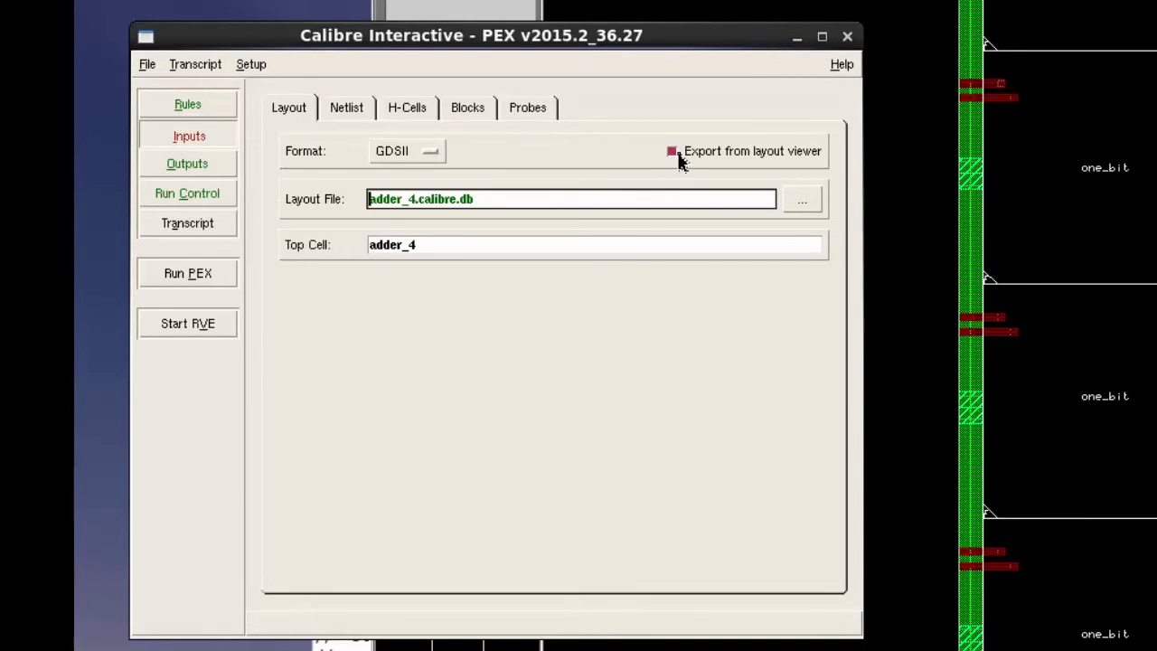
pyautogui.click(672, 152)
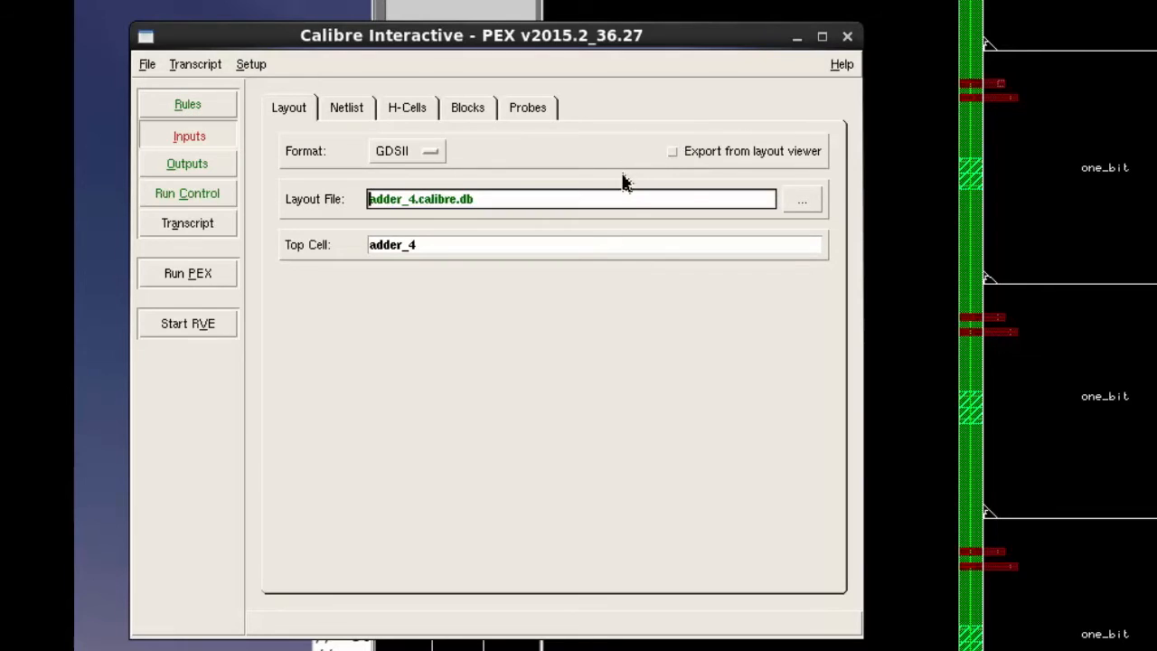
pyautogui.click(801, 199)
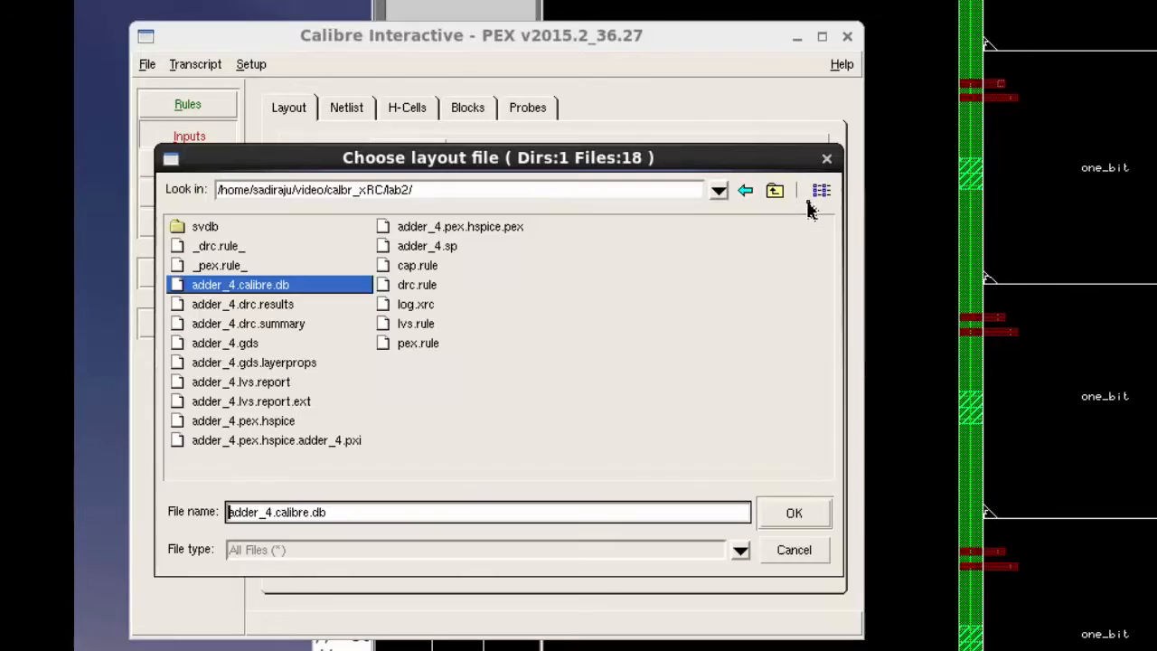
pyautogui.click(792, 513)
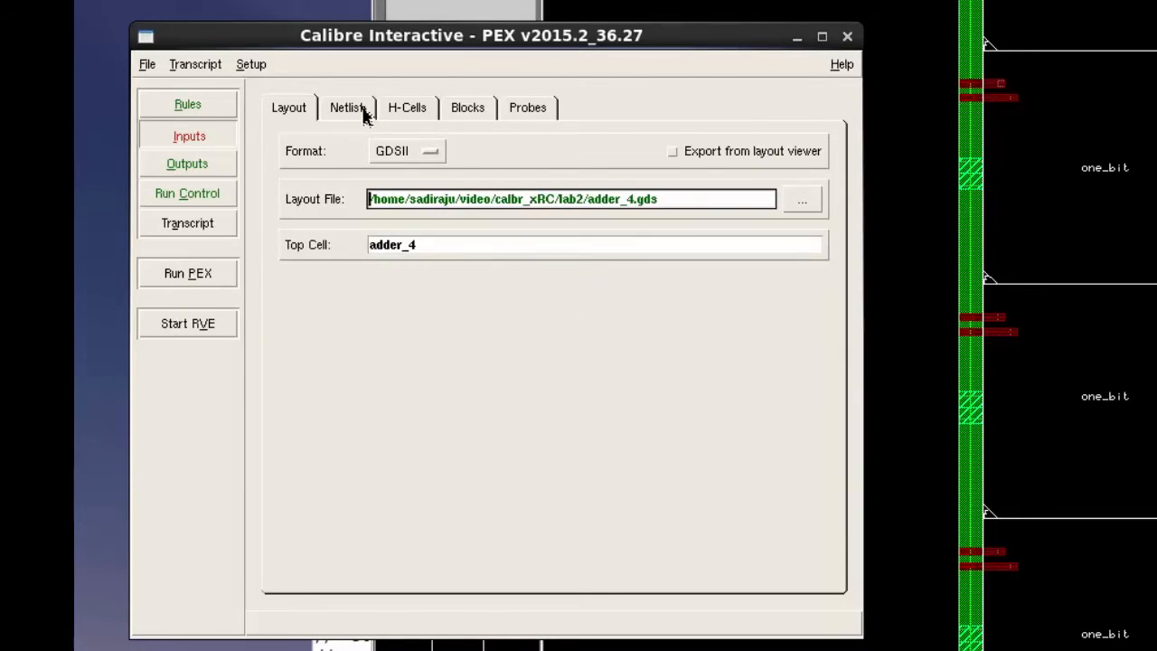
# Use adder_4.sp as the source netlist with adder_4 as top cell.
pyautogui.click(347, 106)
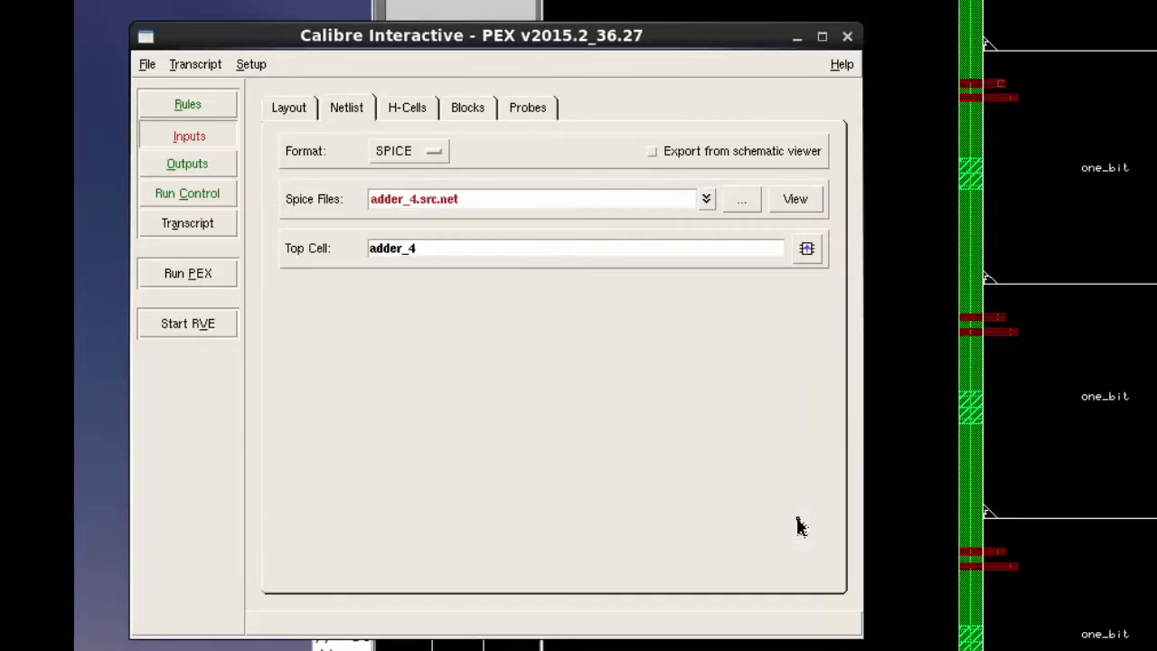
pyautogui.click(806, 248)
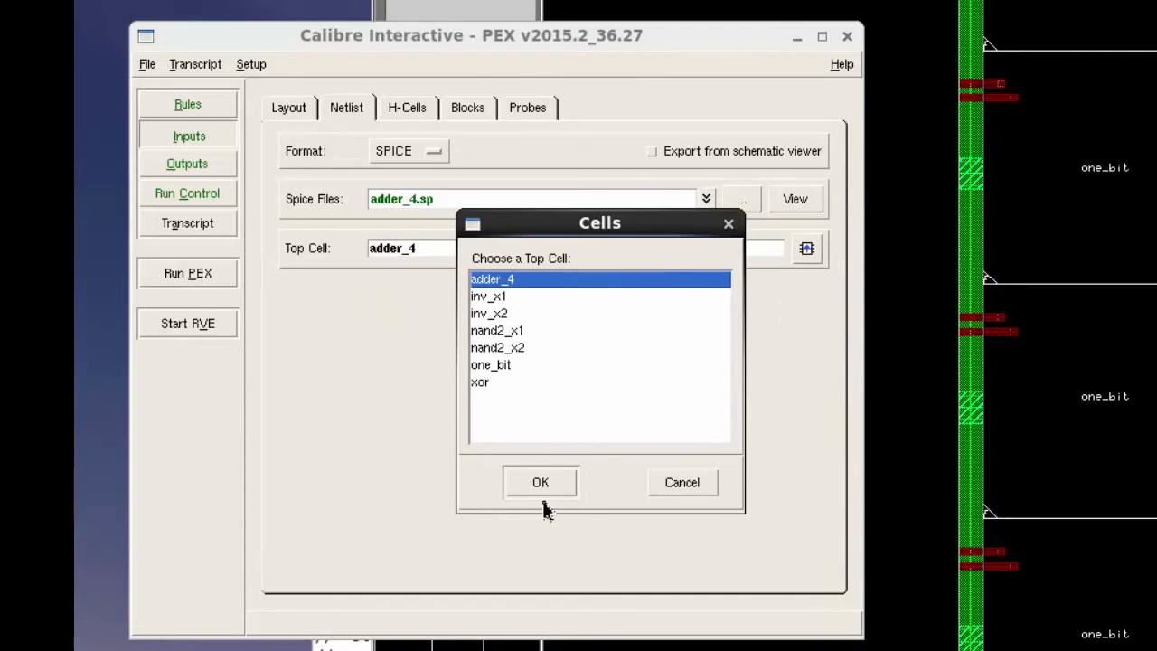
pyautogui.click(539, 481)
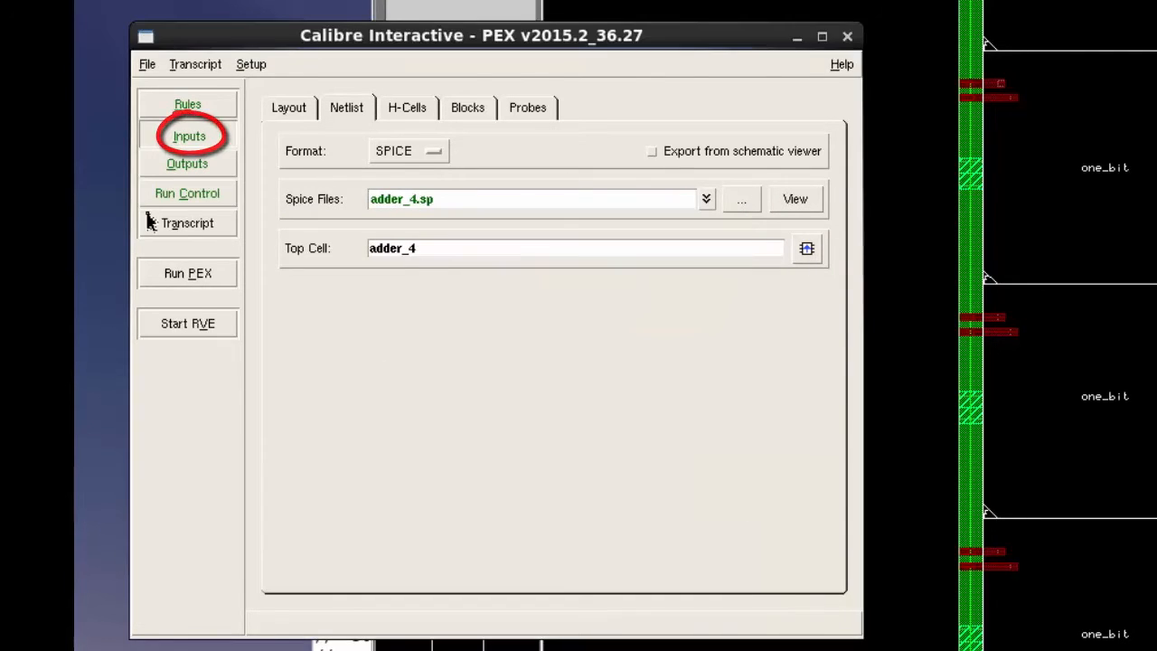
pyautogui.click(188, 166)
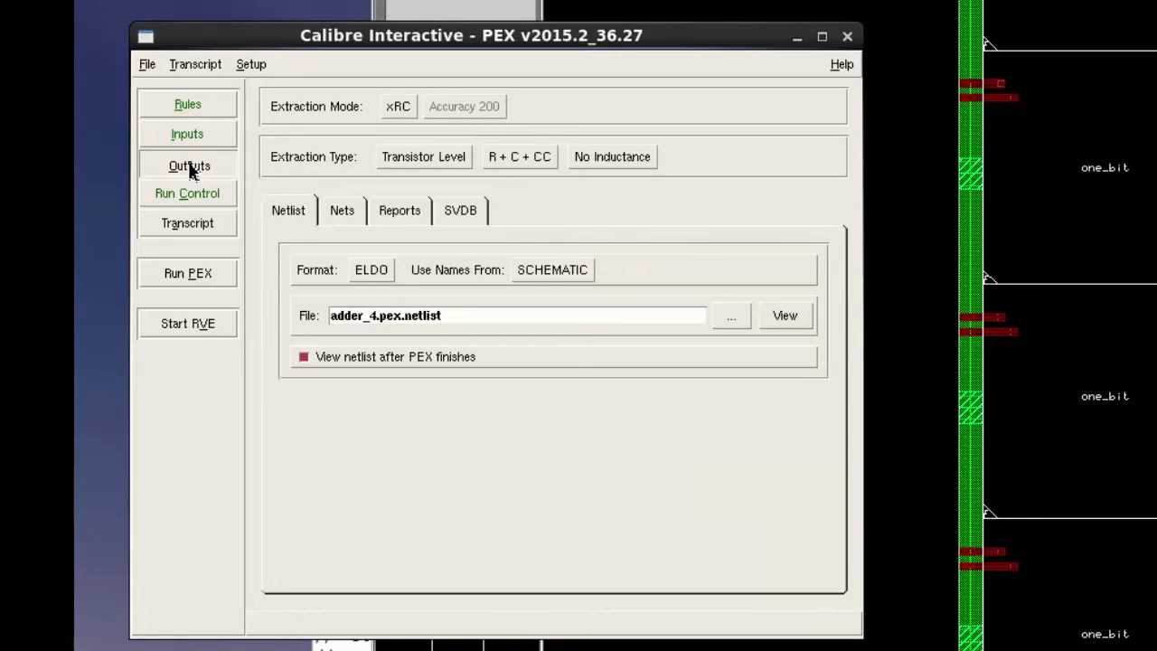
# Set netlist format to HSPICE, name it adder_4.pex.hspice, and view it after PEX finishes.
pyautogui.click(371, 269)
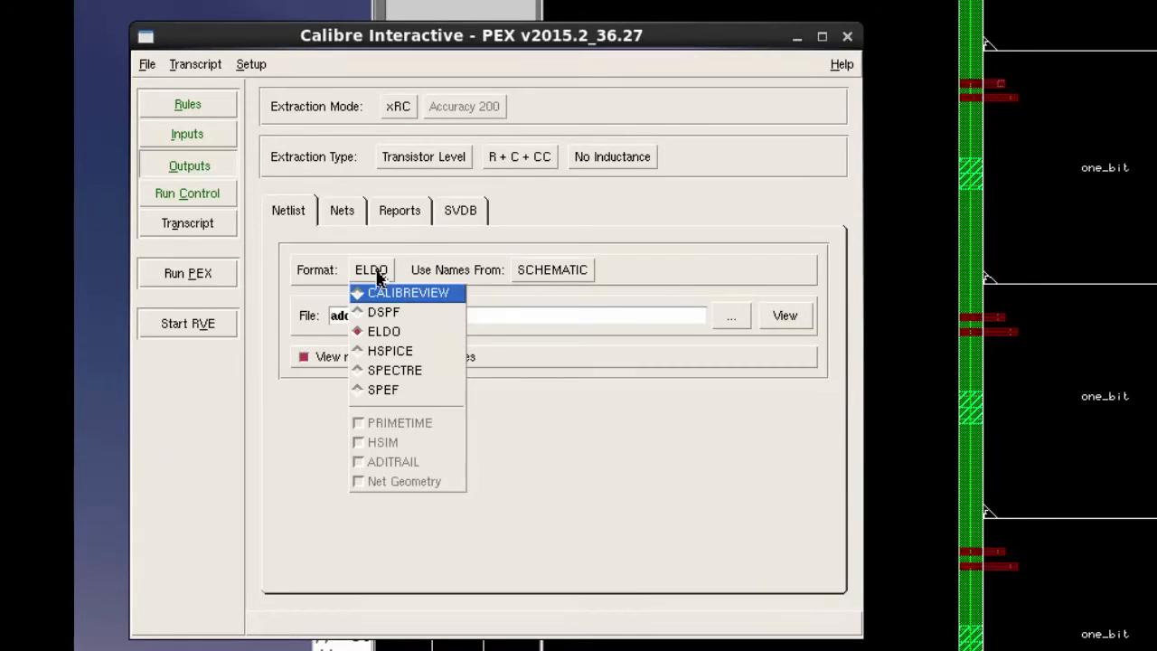
pyautogui.click(391, 350)
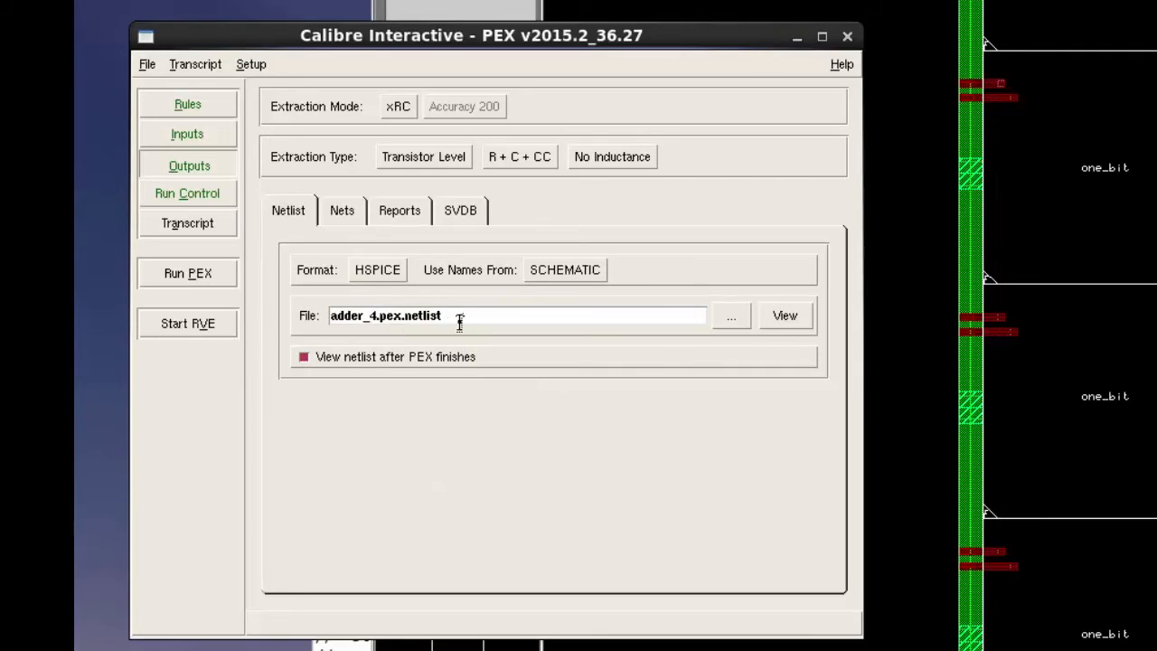
pyautogui.click(461, 314)
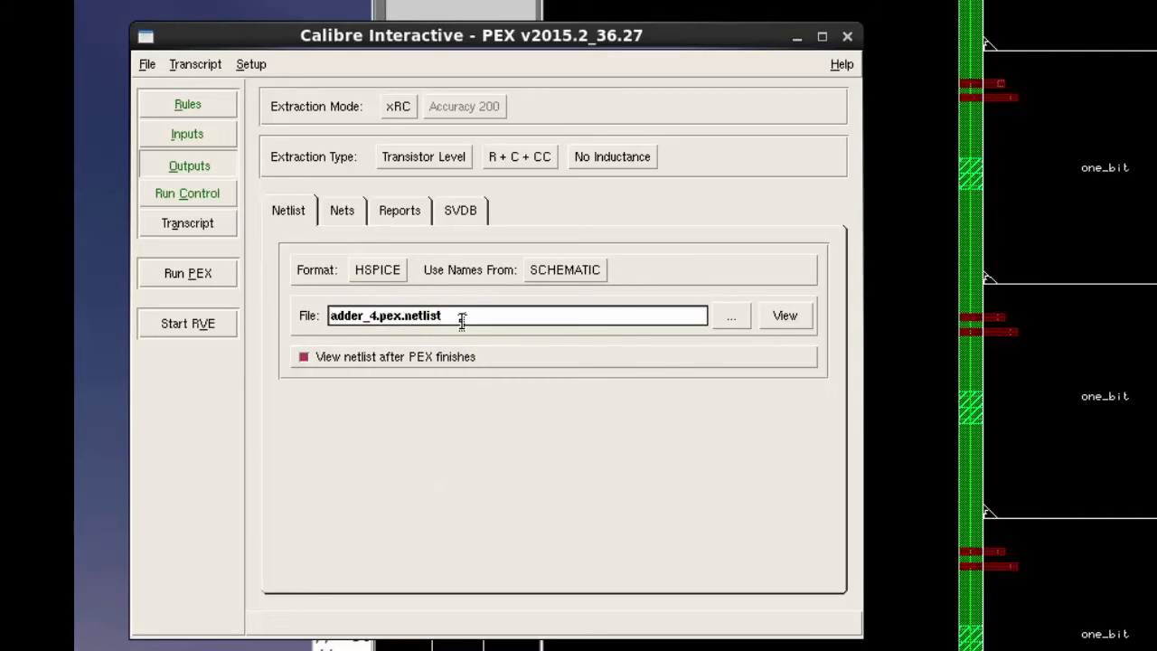
pyautogui.press('BackSpace')
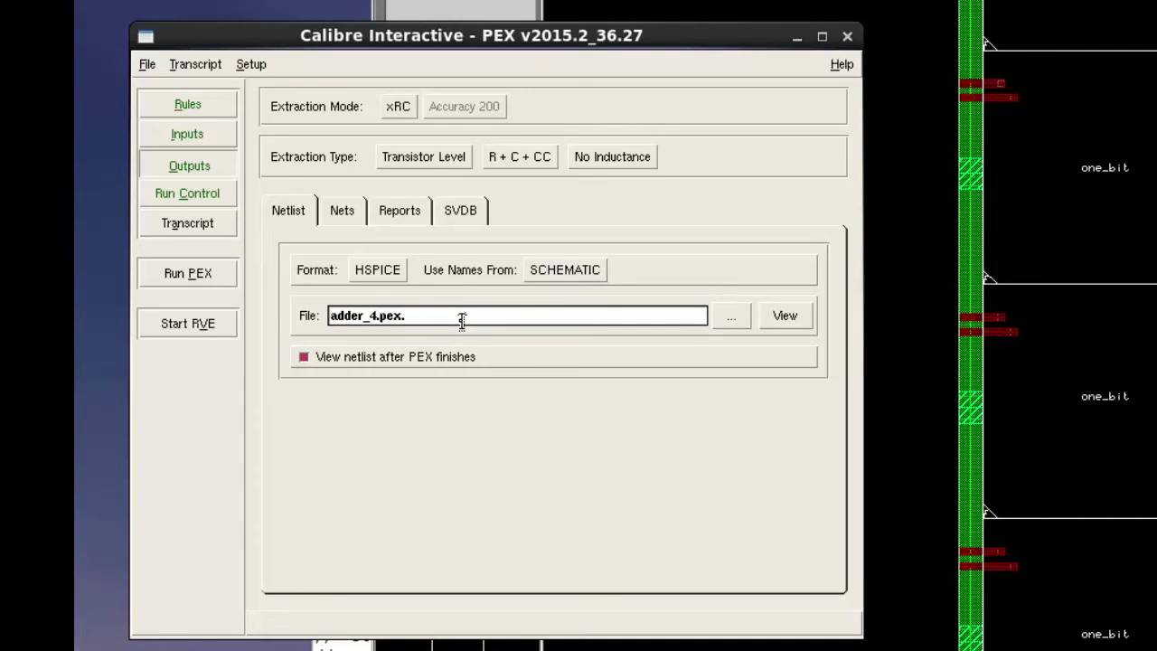
pyautogui.write('hspice')
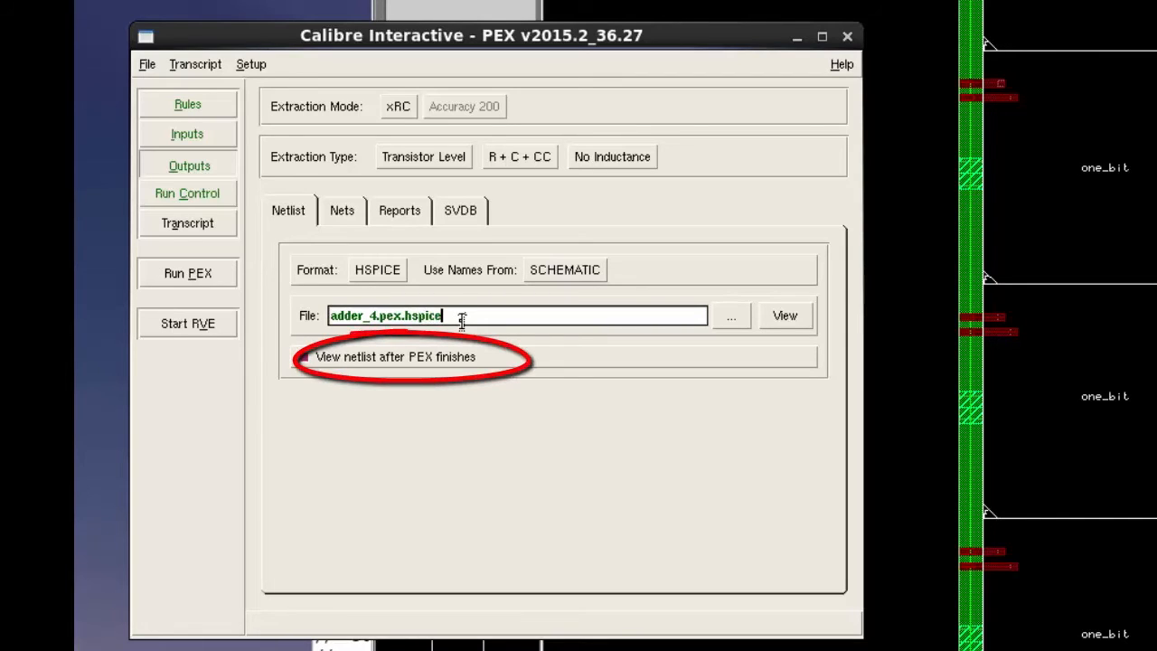
pyautogui.click(304, 356)
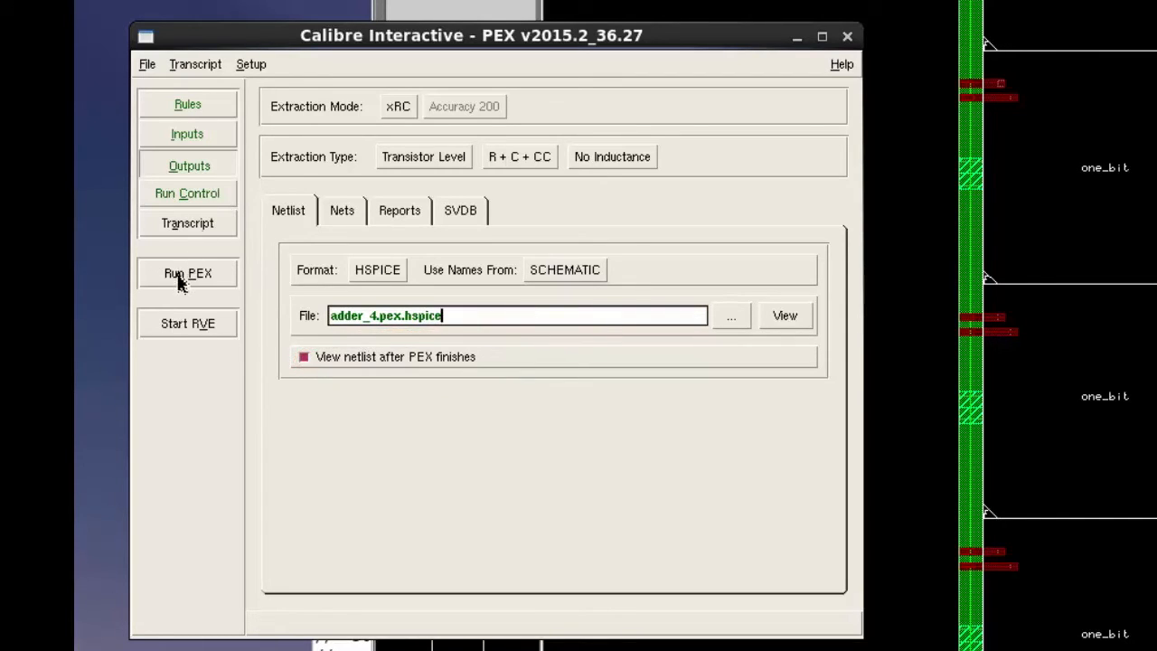
# Run PEX and browse the resulting adder_4.pex.hspice netlist in the viewer.
pyautogui.click(188, 273)
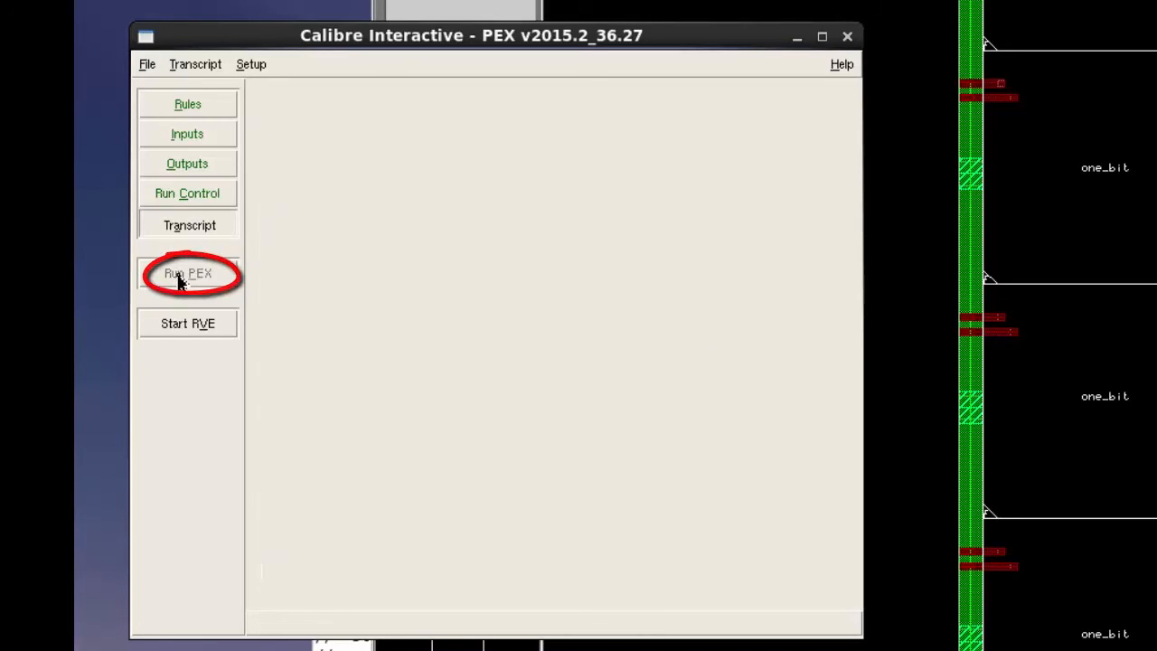
pyautogui.click(188, 273)
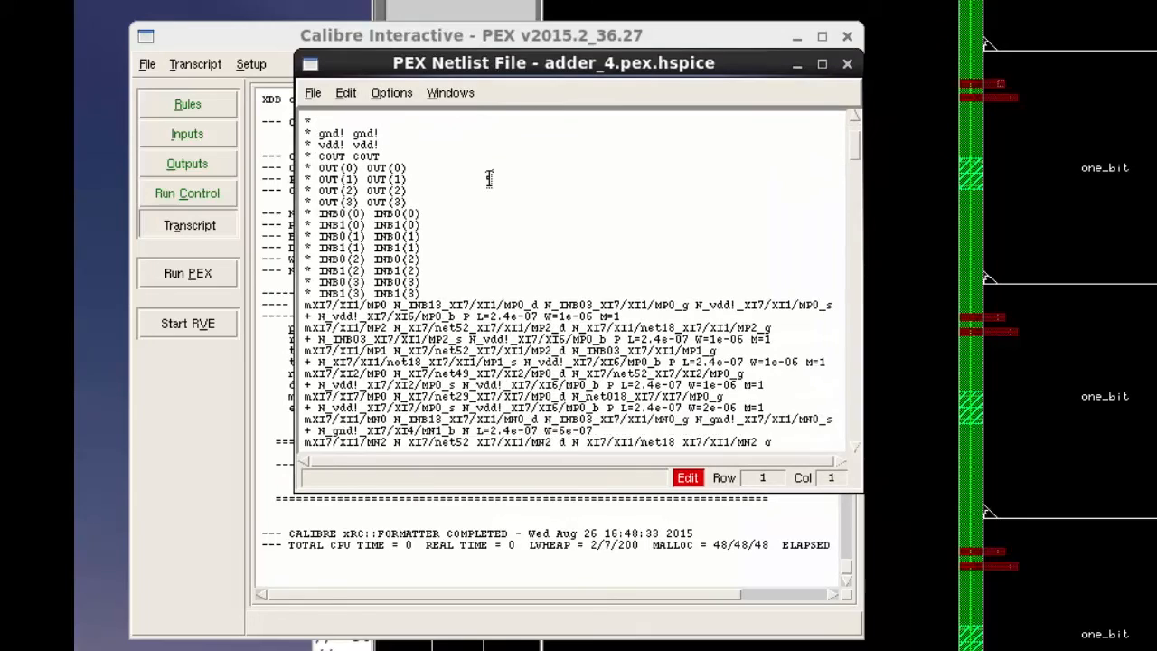
pyautogui.scroll(3)
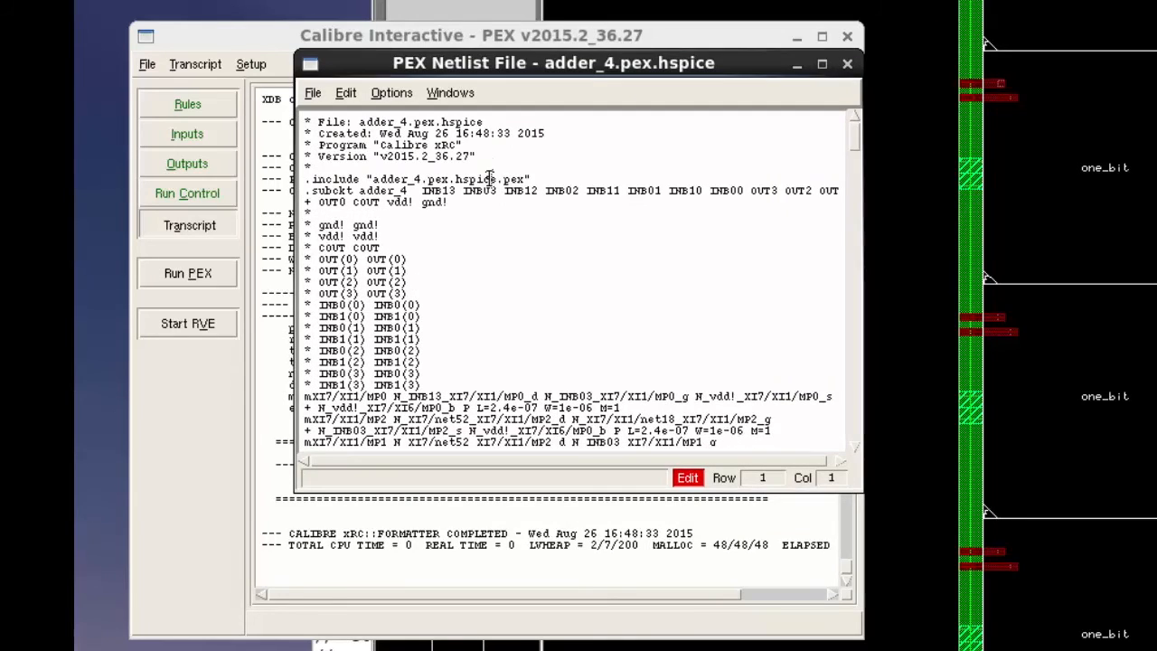